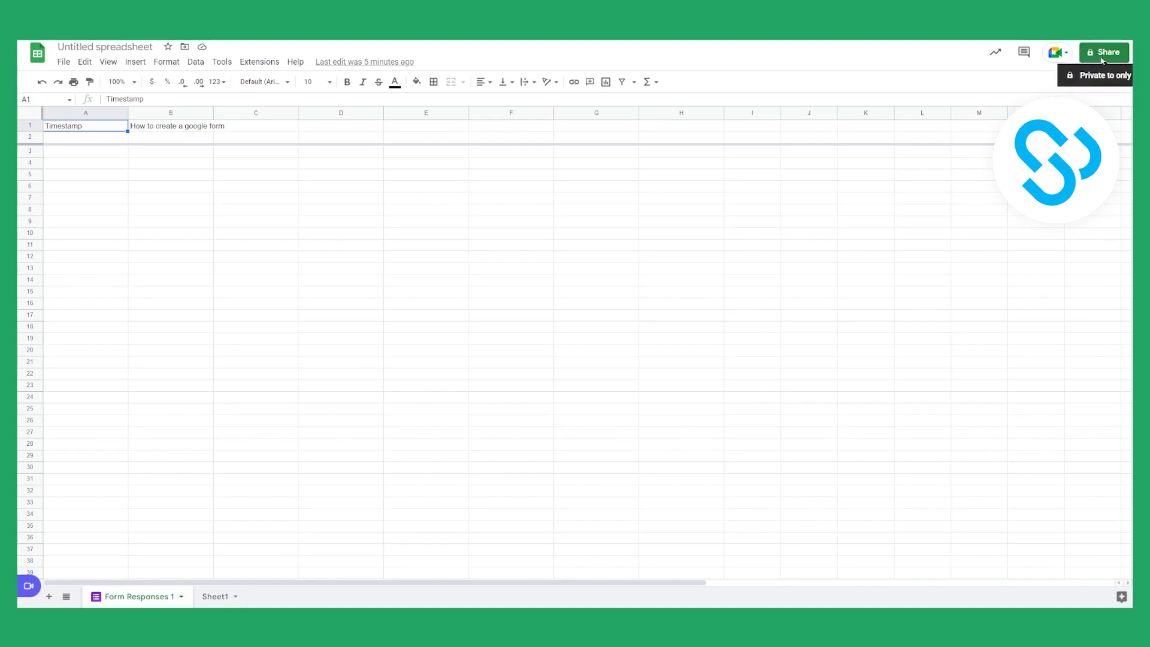
# - Name the untitled spreadsheet 'Test' in the Share prompt and save it
pyautogui.click(1104, 52)
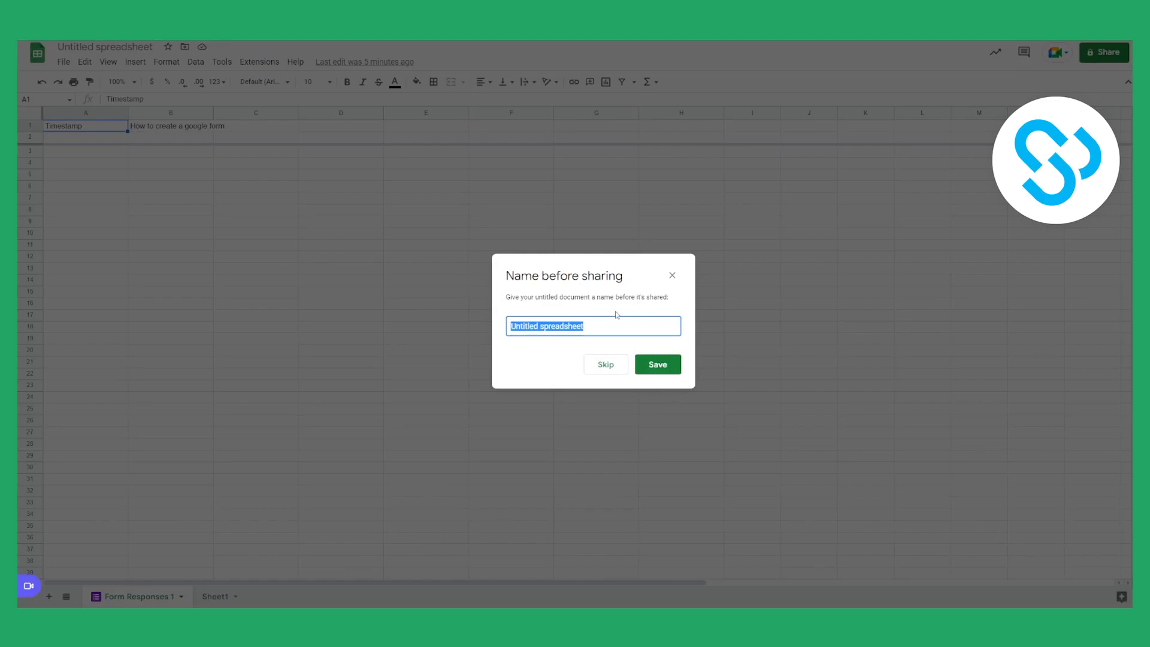
pyautogui.write('T')
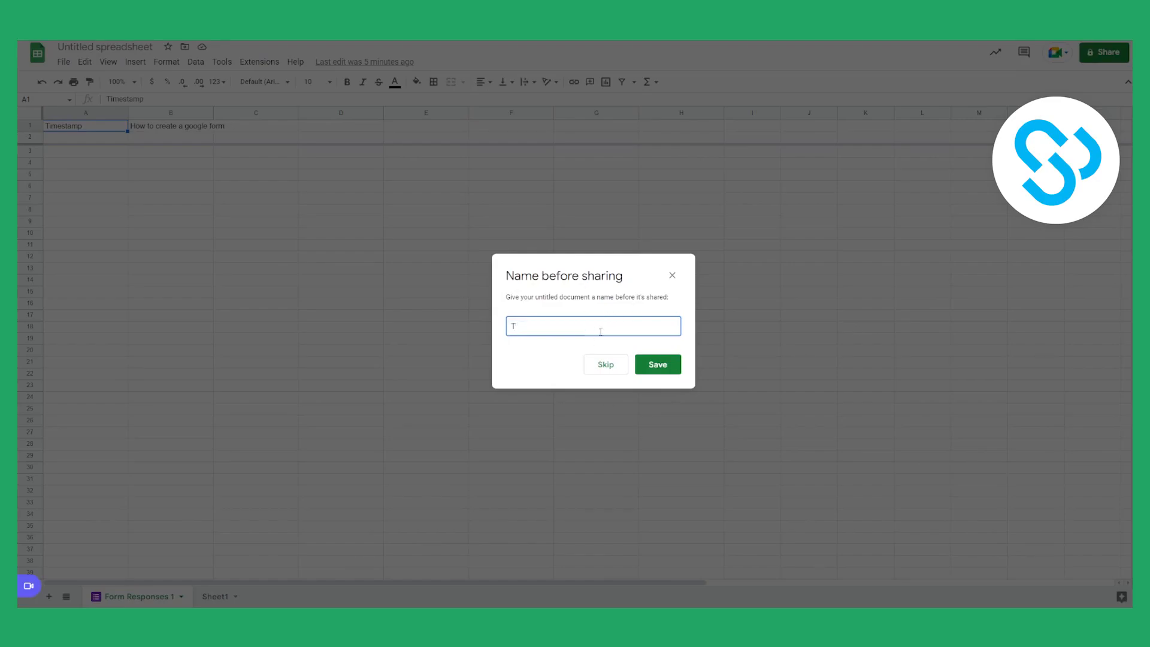
pyautogui.click(655, 365)
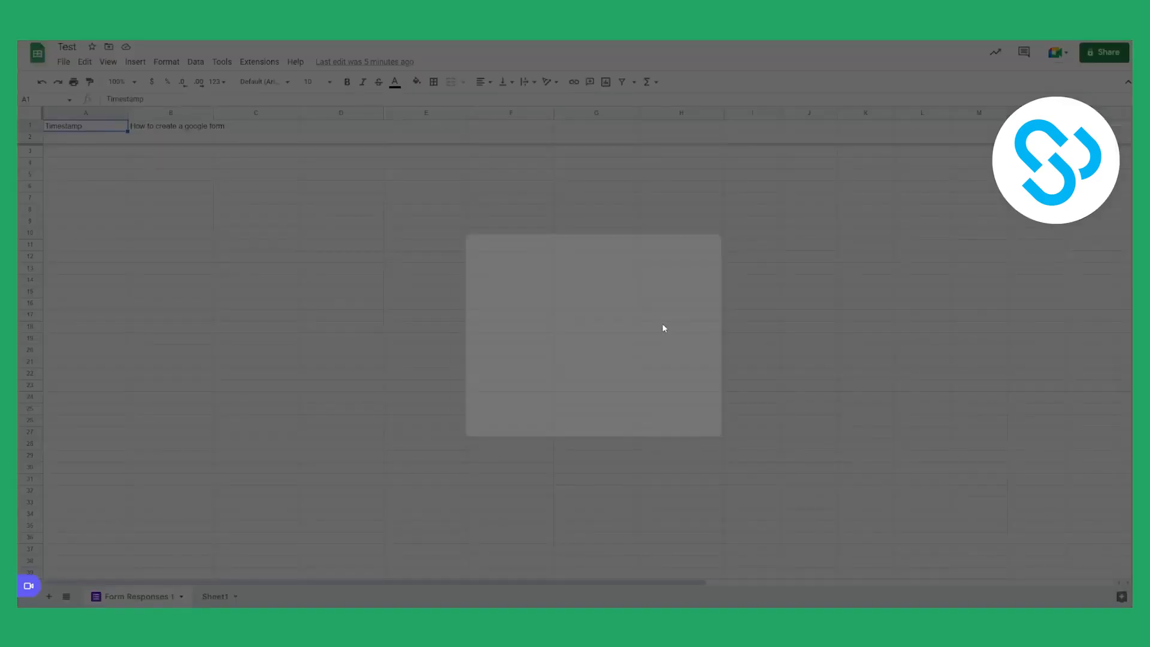
# - Set general access to 'Anyone with the link' with the Viewer role
pyautogui.click(1103, 52)
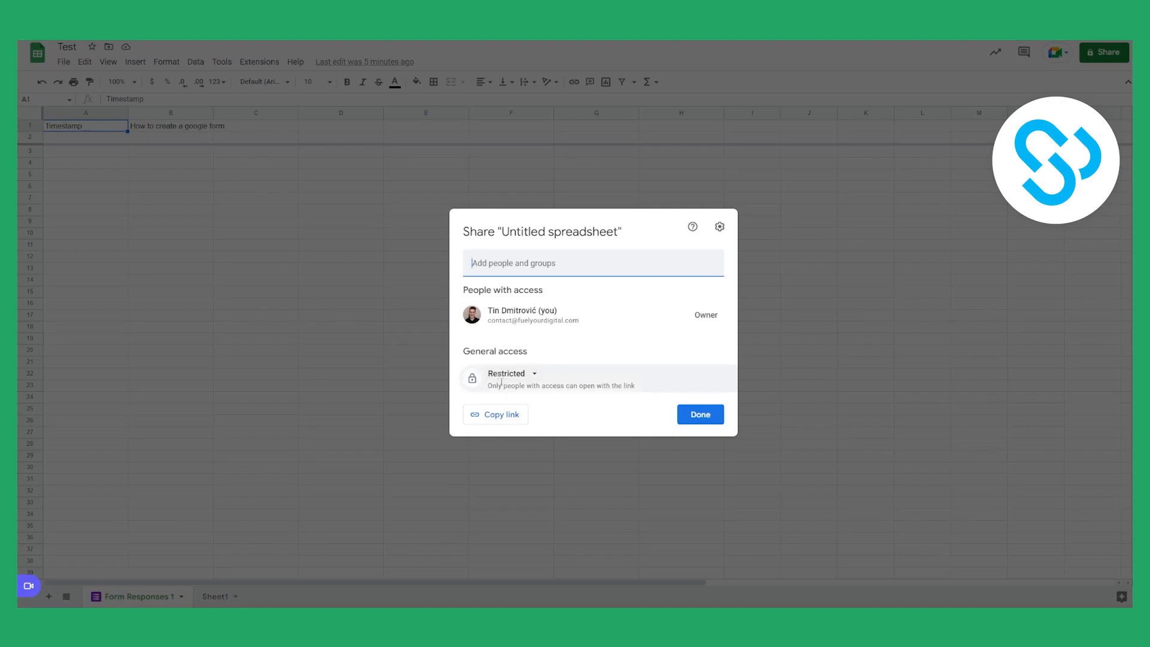
pyautogui.click(511, 373)
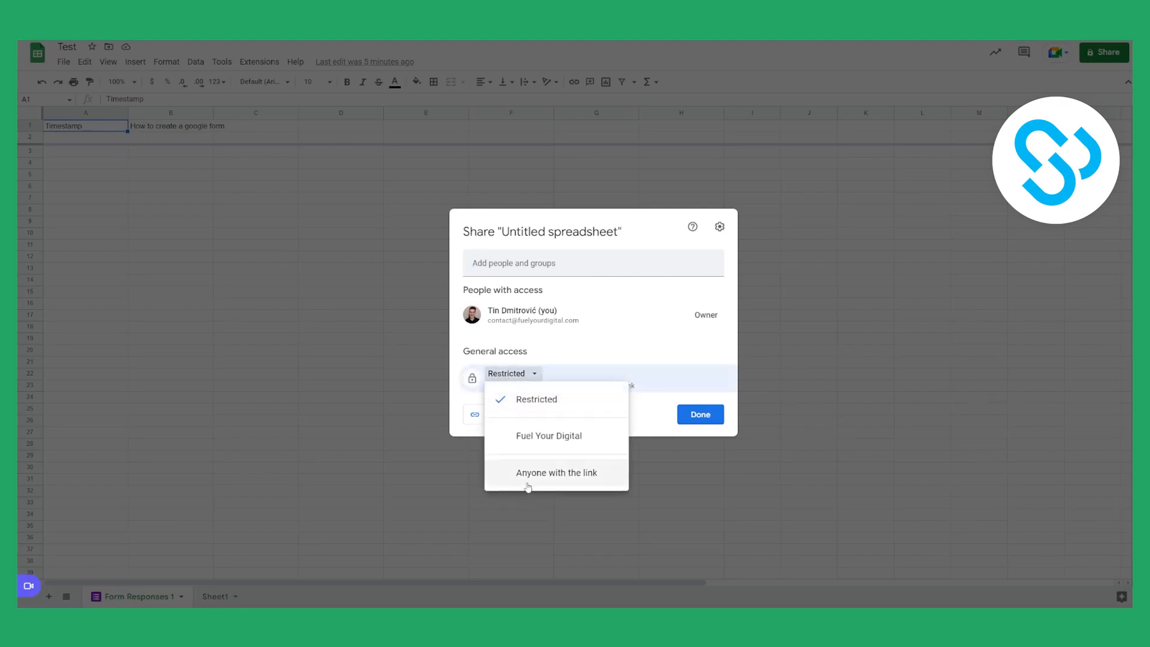
pyautogui.click(555, 473)
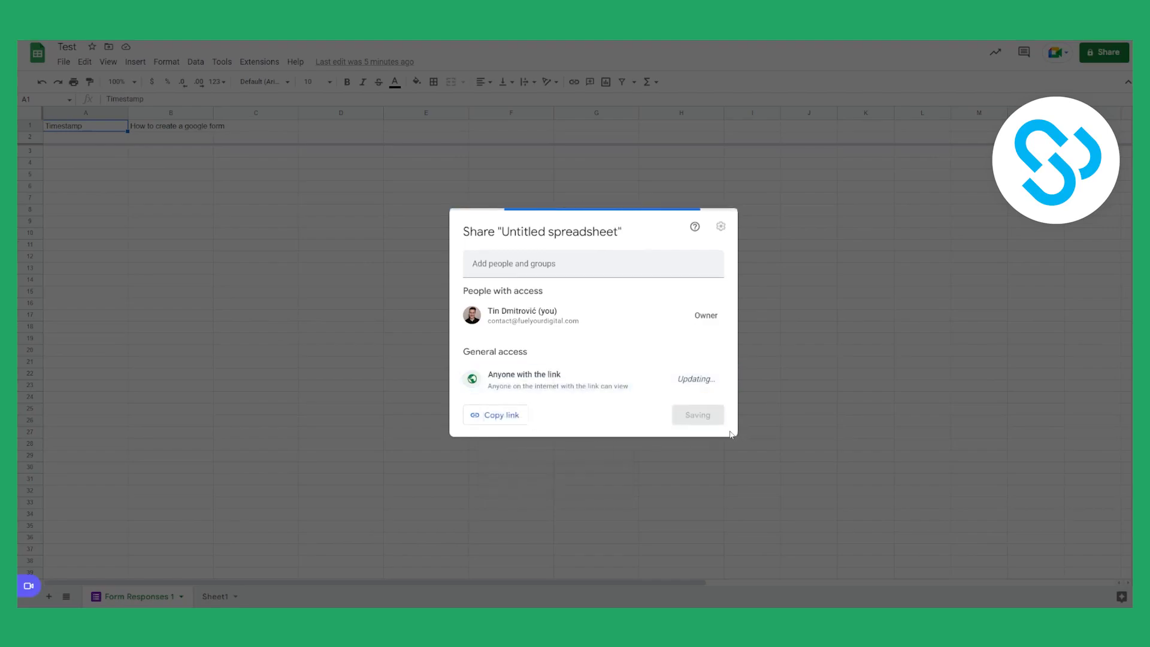
pyautogui.click(696, 379)
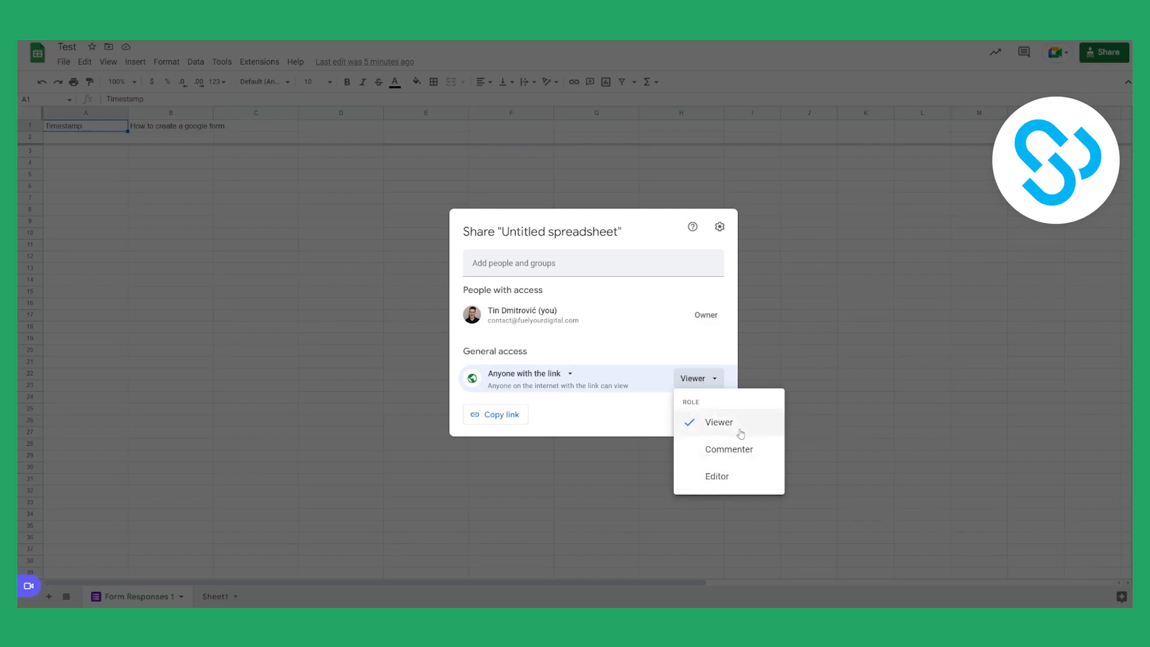
pyautogui.moveTo(711, 449)
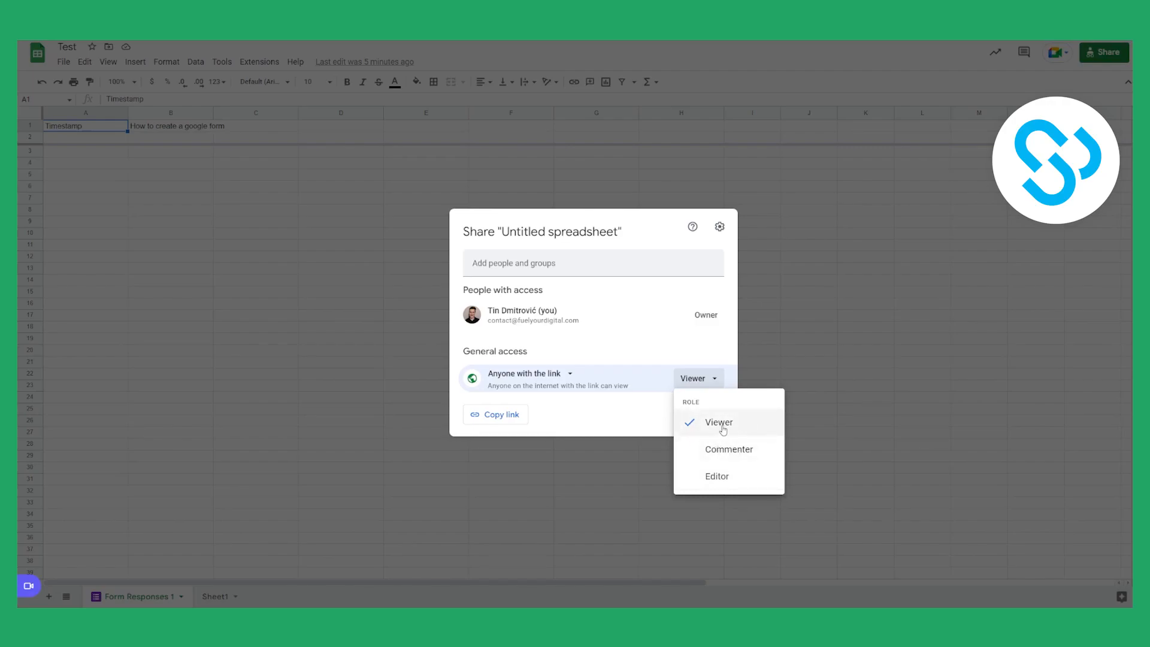
pyautogui.click(718, 422)
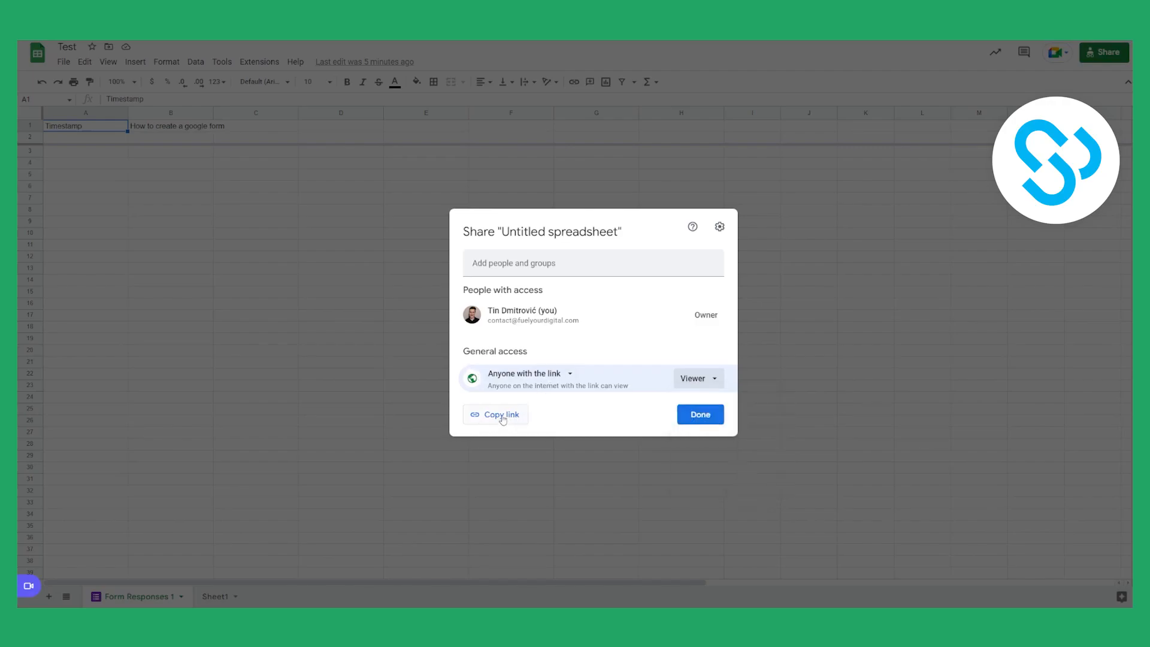
# - Invite a suggested contact as Viewer and copy the spreadsheet's sharing link
pyautogui.click(500, 415)
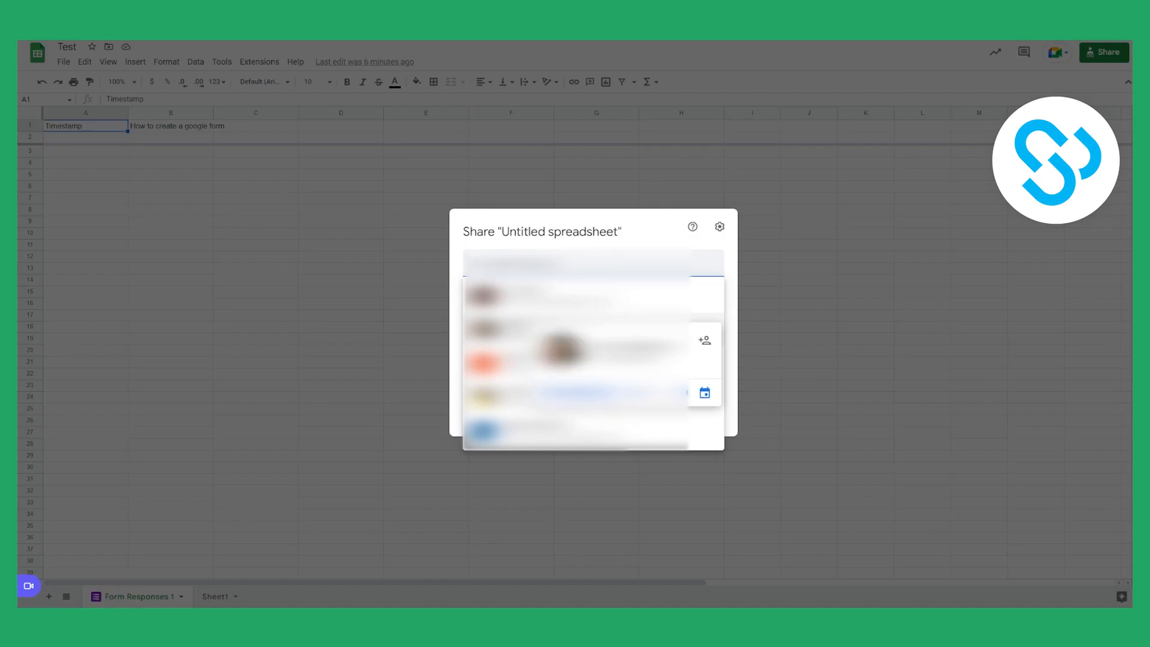
pyautogui.click(697, 276)
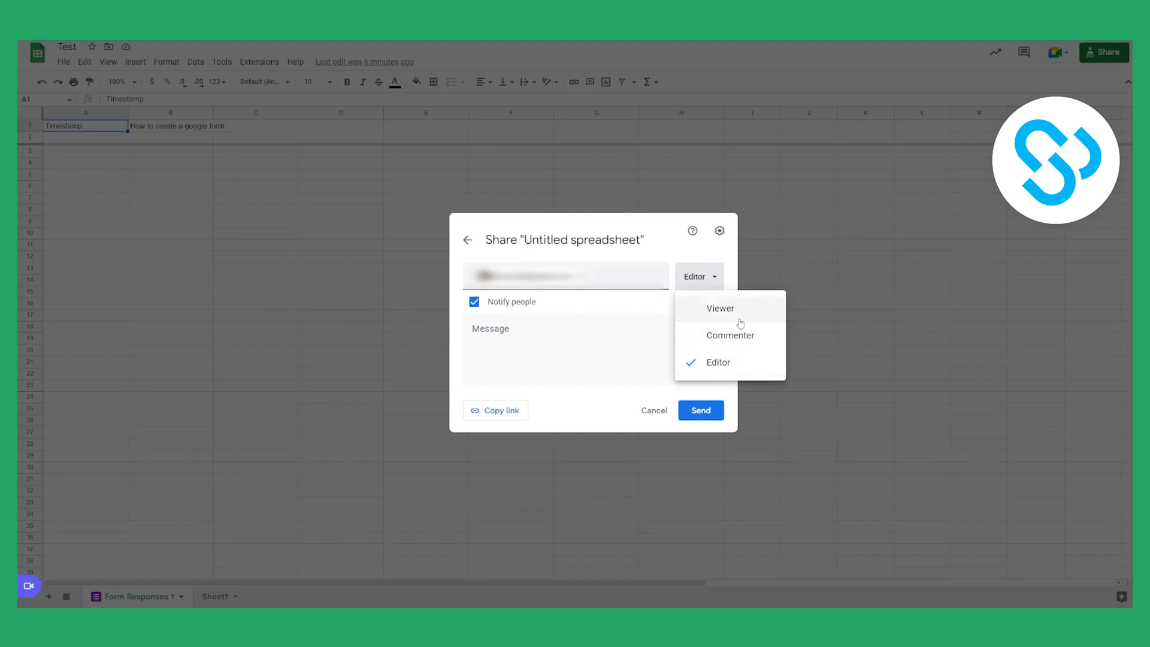
pyautogui.click(720, 308)
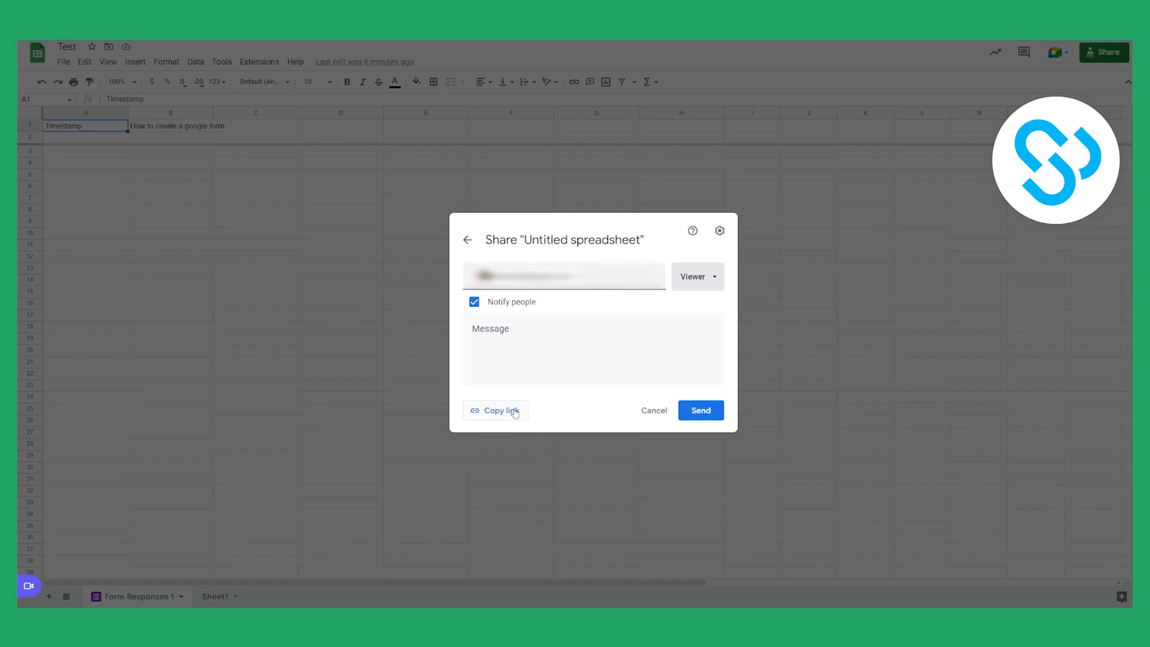
pyautogui.click(502, 410)
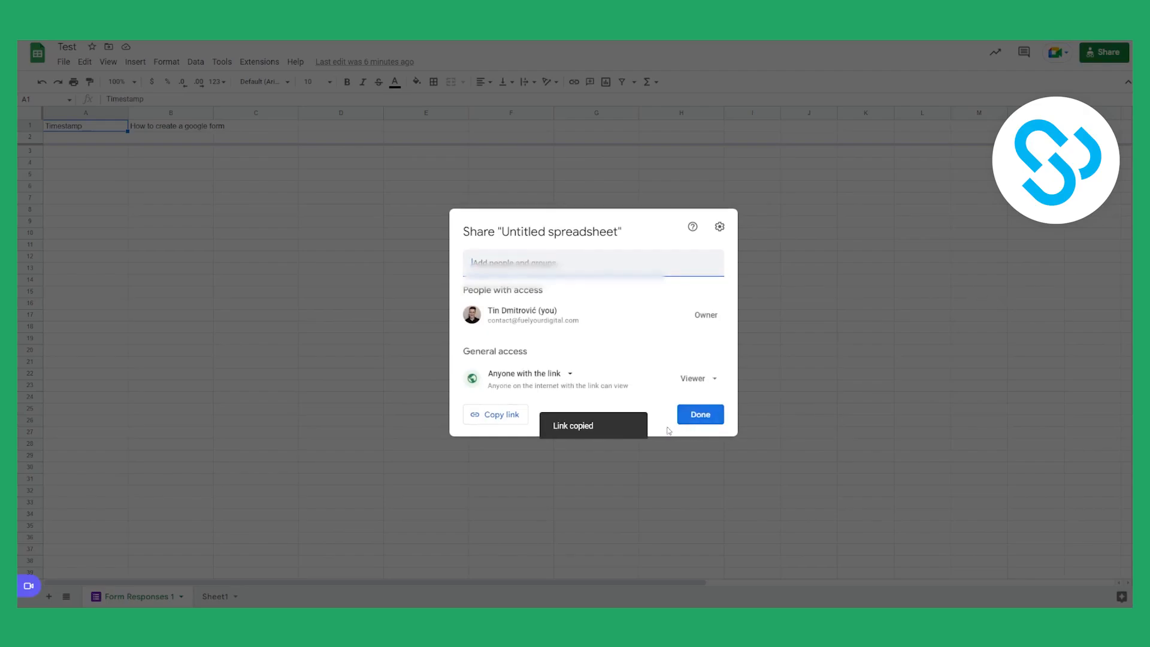
# - Change the link-access role so anyone with the link can edit Test
pyautogui.click(698, 414)
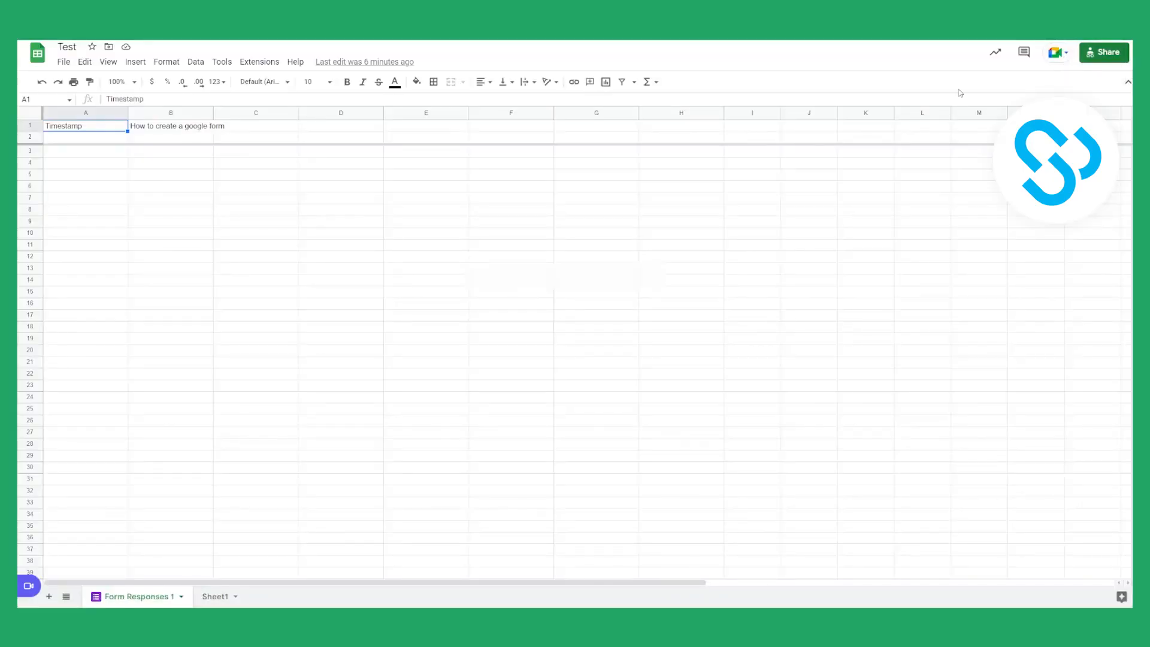
pyautogui.click(1103, 52)
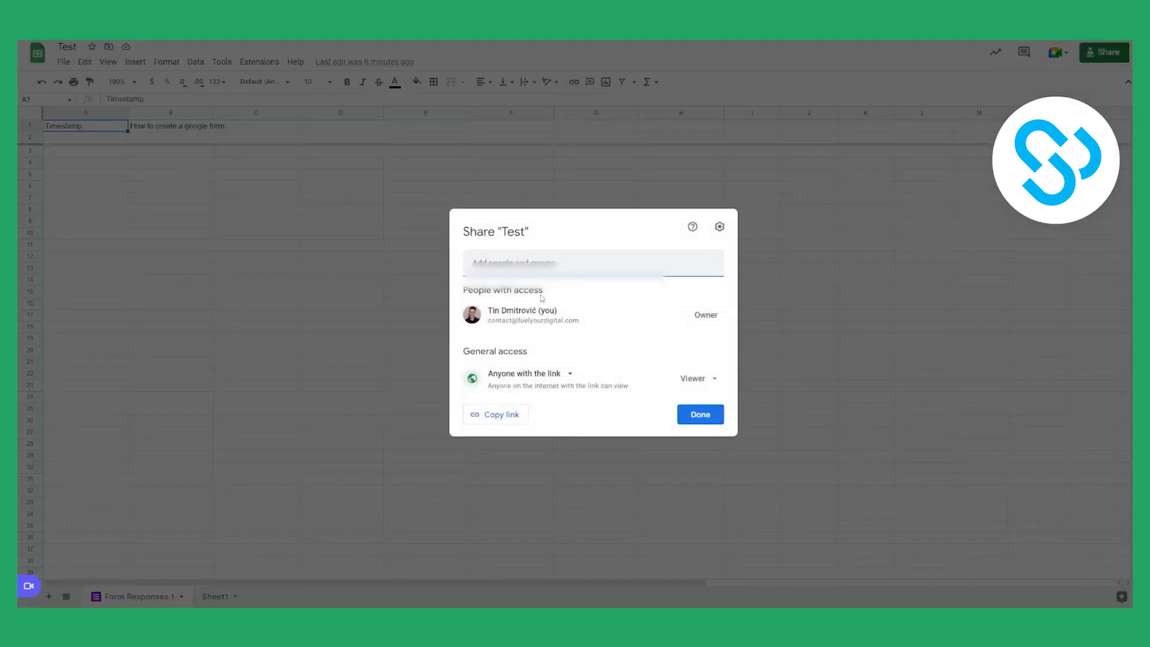
pyautogui.click(695, 378)
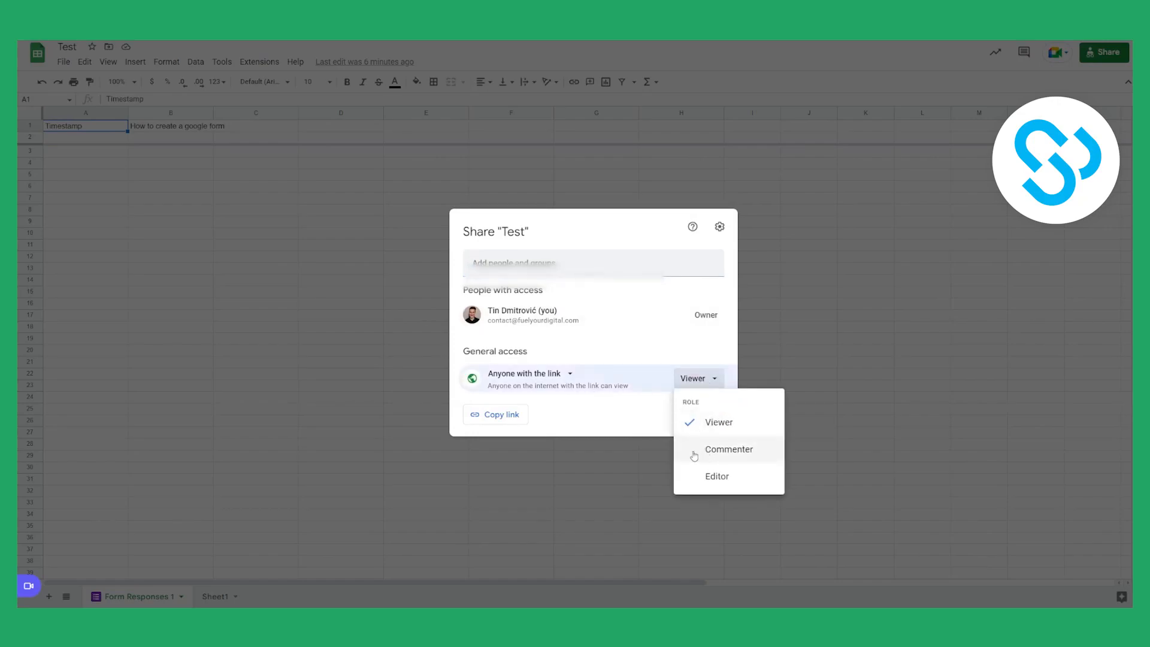
pyautogui.click(716, 476)
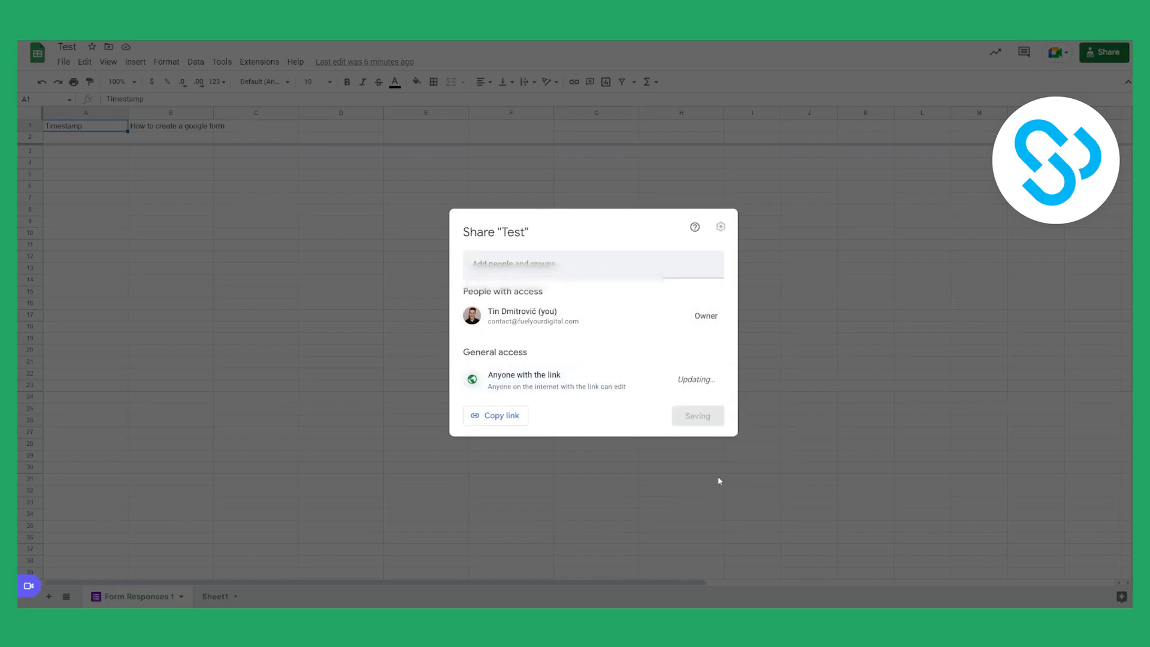
# - Invite a specific person with the Commenter role
pyautogui.click(495, 414)
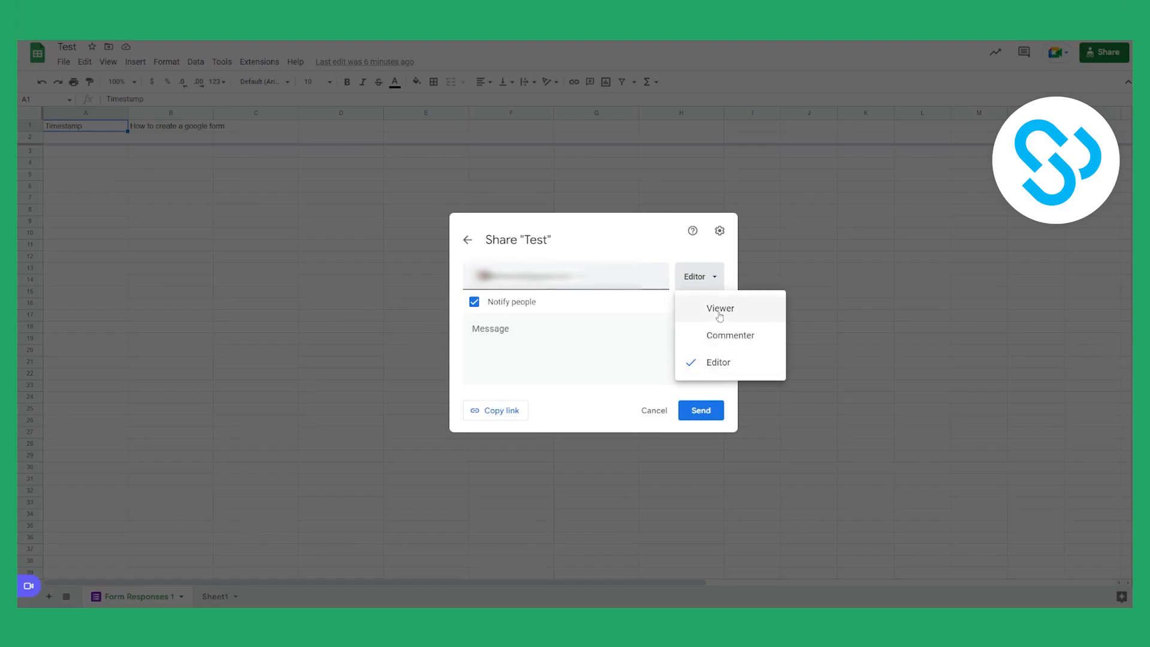
pyautogui.click(729, 335)
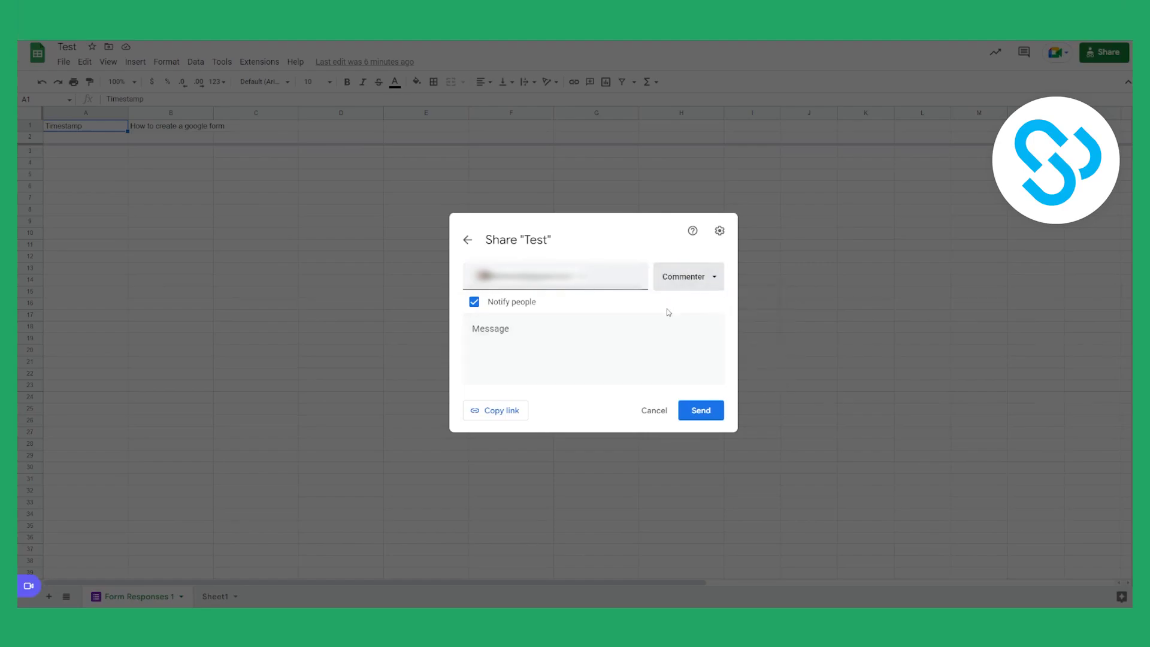